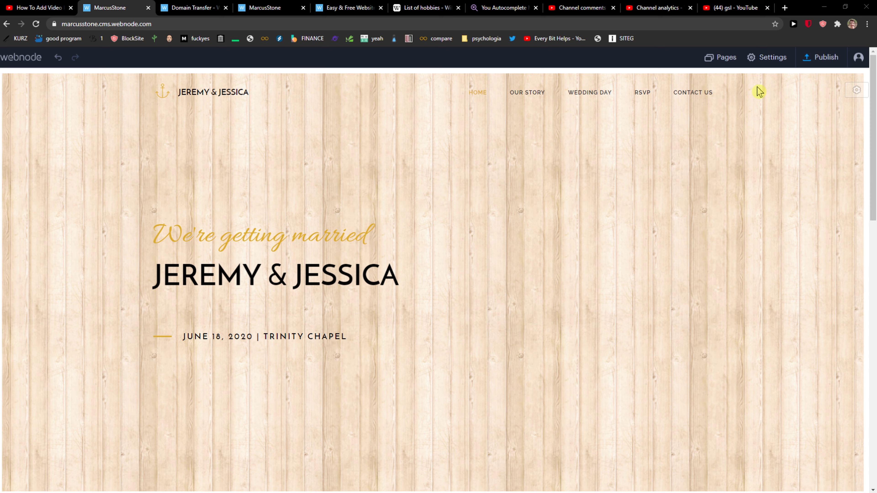
{"action": "mouse_move", "coordinate": [840, 112]}
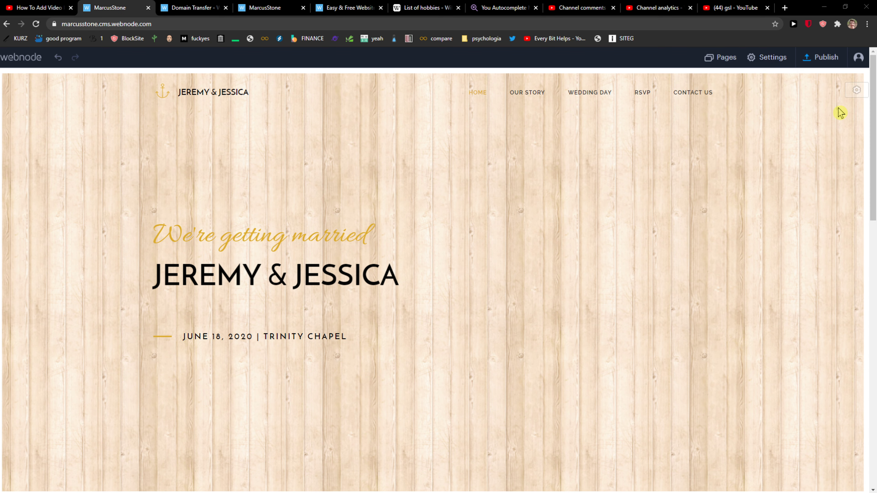
- Review the site's page list, checking Our Story's settings and returning to Home's settings
{"action": "left_click", "coordinate": [725, 57]}
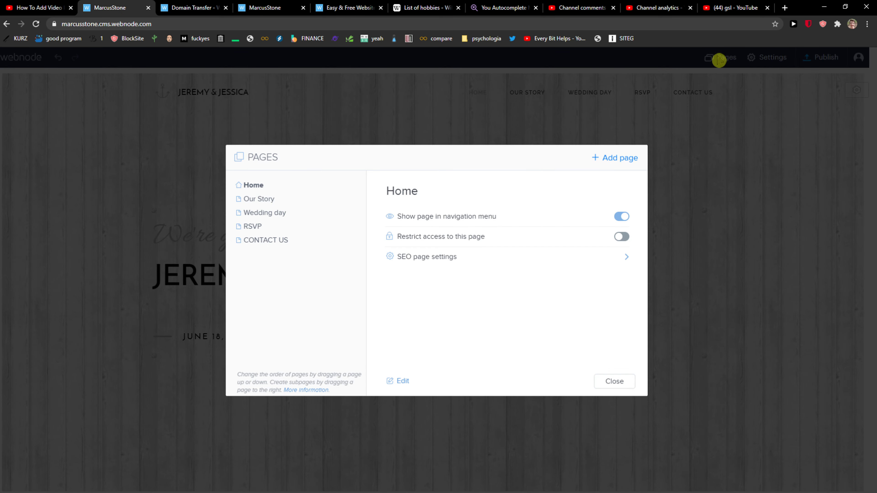
{"action": "mouse_move", "coordinate": [534, 227]}
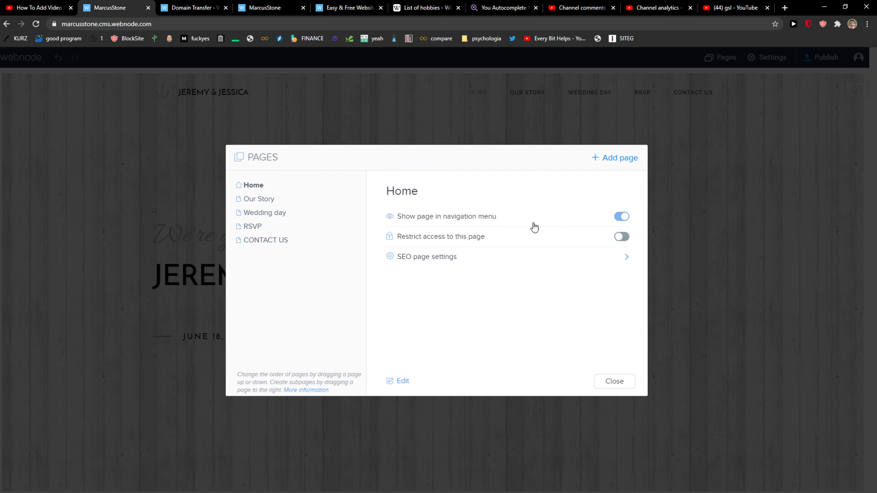
{"action": "left_click", "coordinate": [259, 199]}
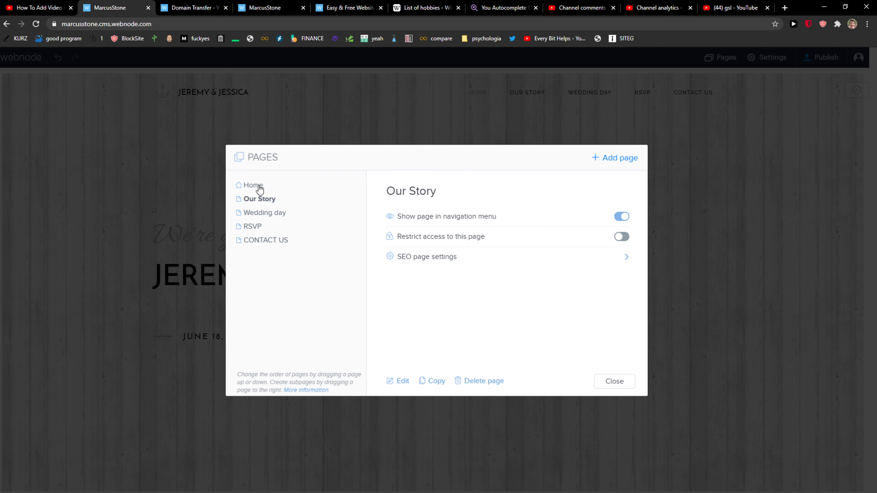
{"action": "left_click", "coordinate": [252, 185]}
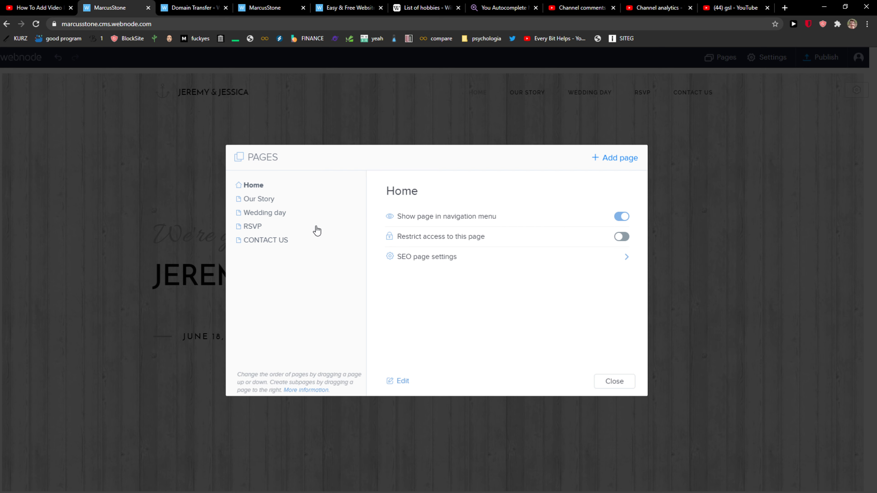
- Create a new page named Contact and return to it as the sixth header menu item
{"action": "left_click", "coordinate": [613, 157]}
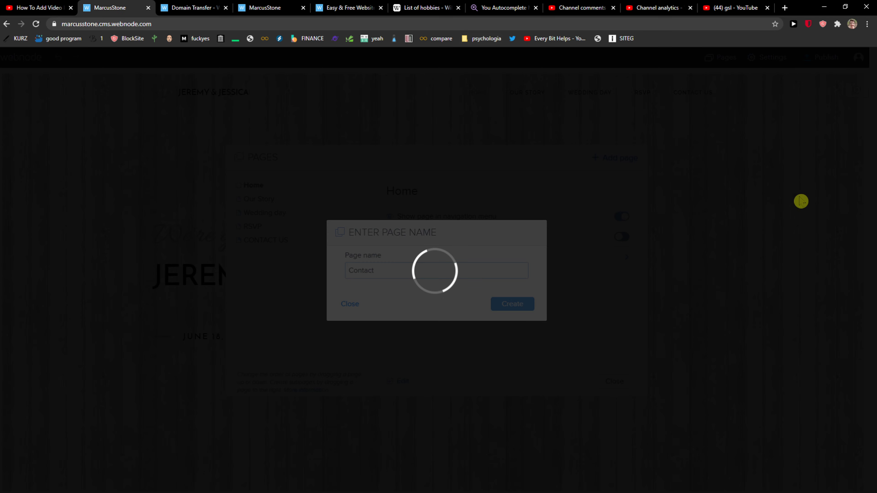
{"action": "mouse_move", "coordinate": [235, 277]}
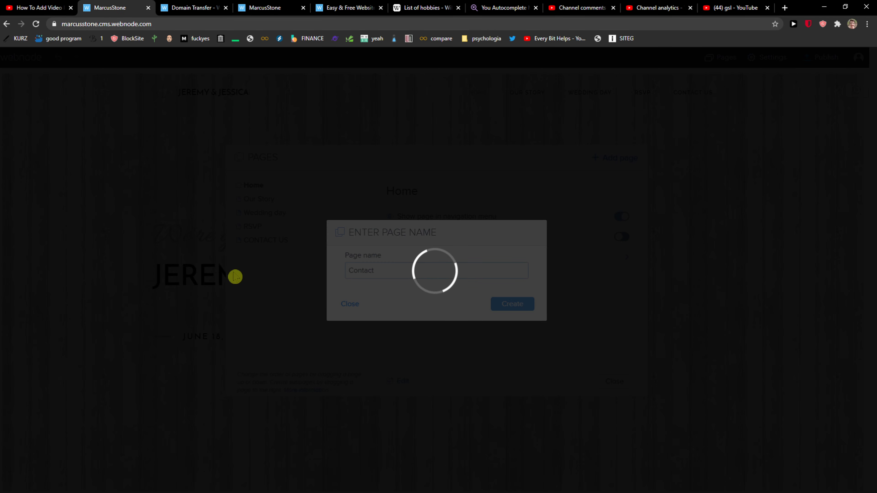
{"action": "left_click", "coordinate": [784, 8]}
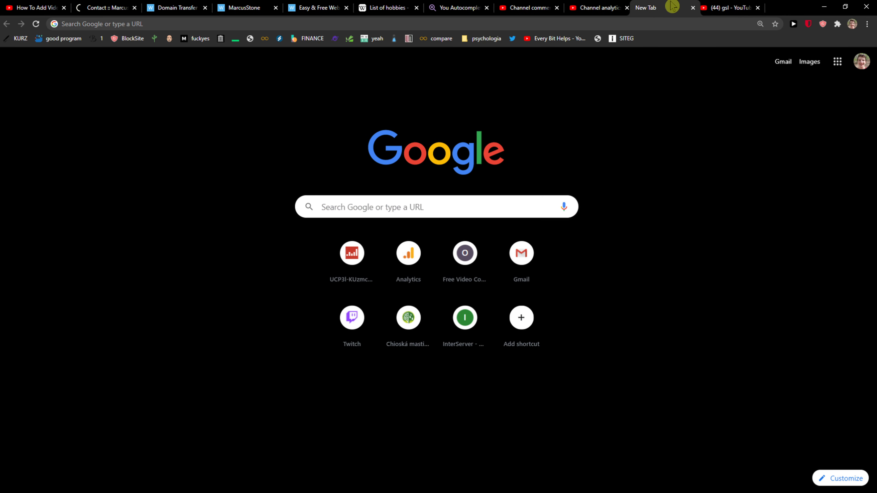
{"action": "left_click", "coordinate": [106, 7]}
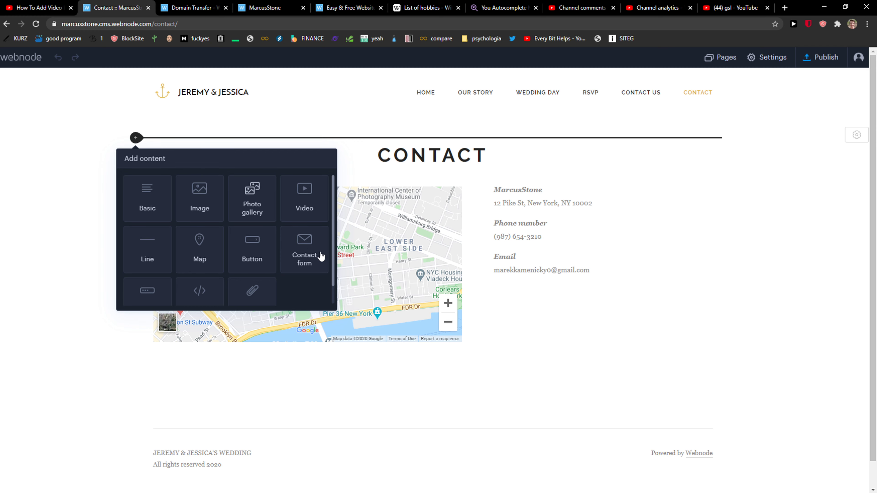
- Insert a contact form (Your Name, Email, Message, Submit) above the map and review its style options
{"action": "left_click", "coordinate": [304, 249]}
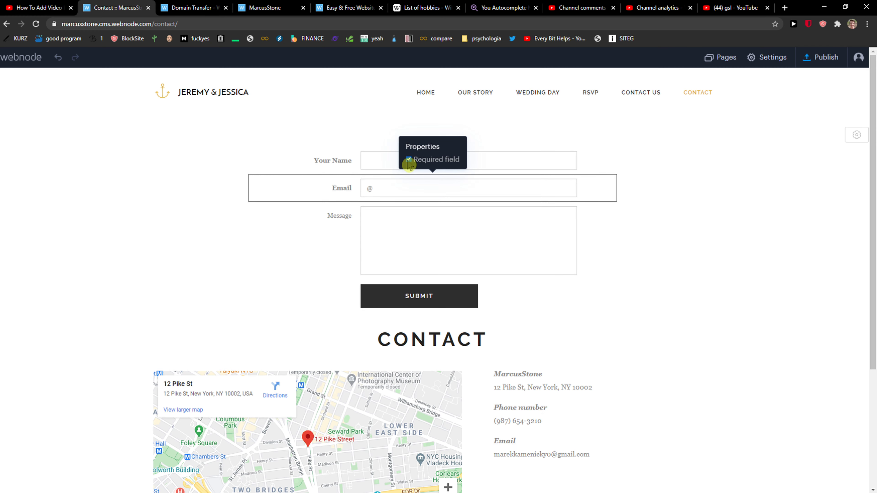
{"action": "left_click", "coordinate": [332, 160]}
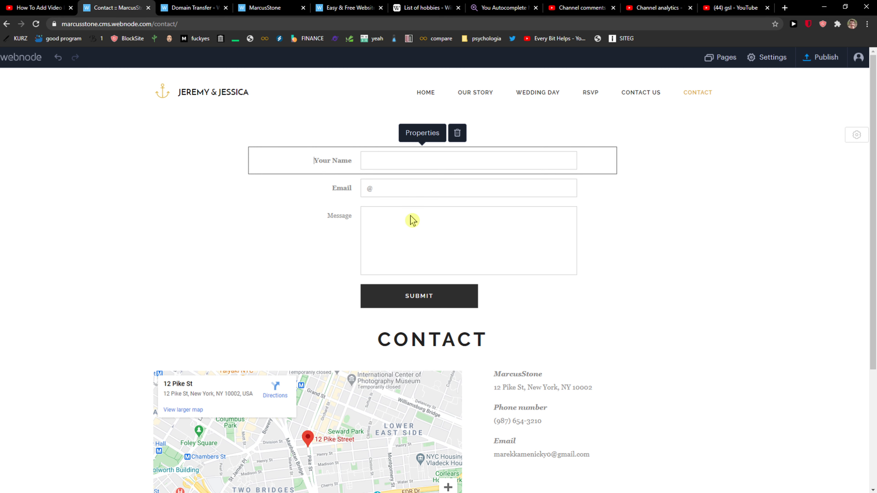
{"action": "left_click", "coordinate": [419, 296]}
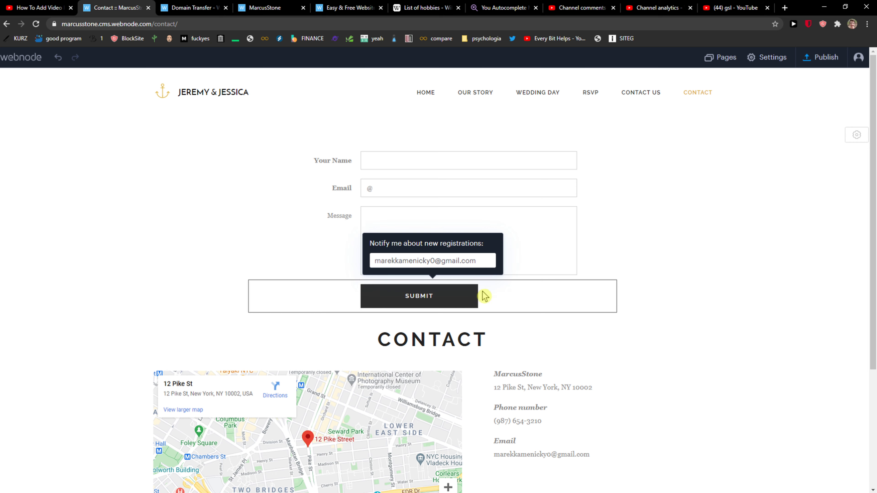
{"action": "left_click", "coordinate": [499, 266]}
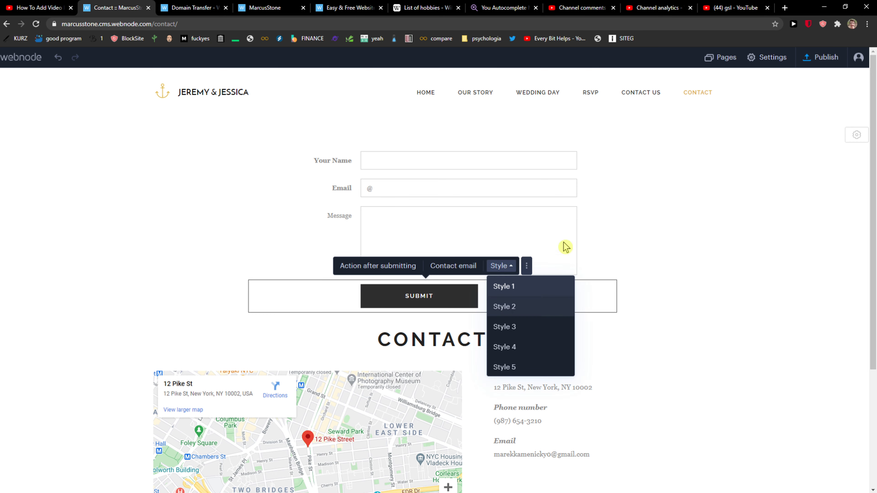